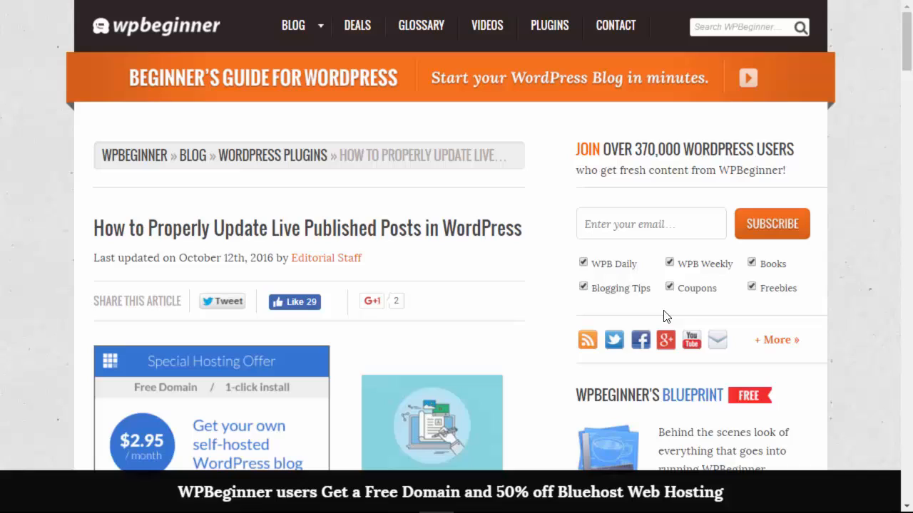
mouse_move(539, 296)
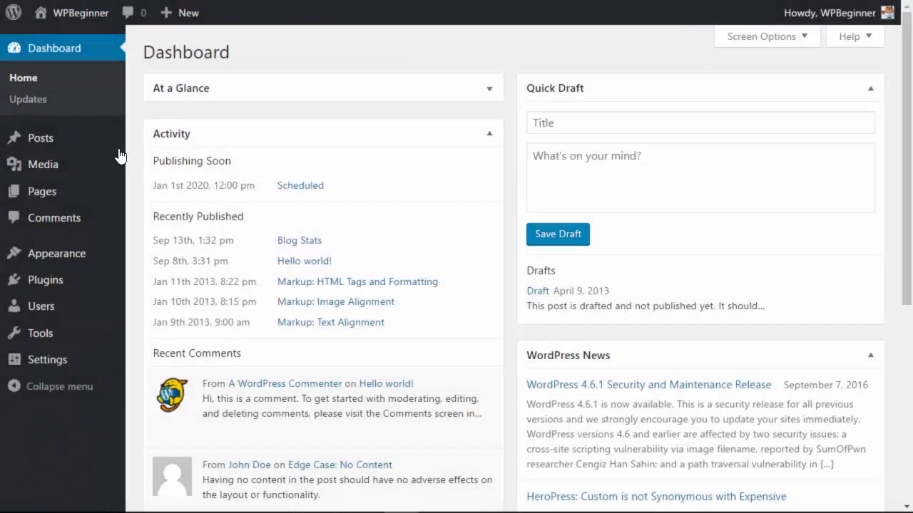
mouse_move(46, 279)
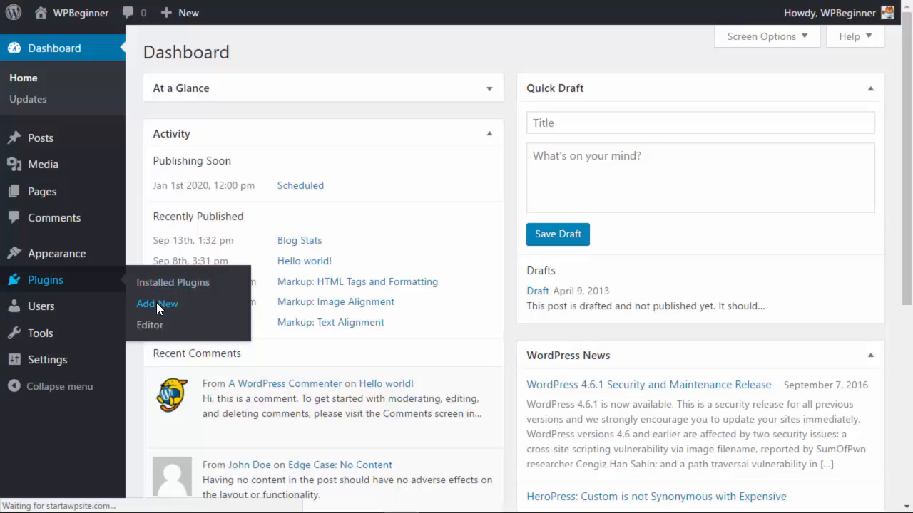
Find 'Revisionize' in Add New plugins, install it and activate it.
left_click(157, 303)
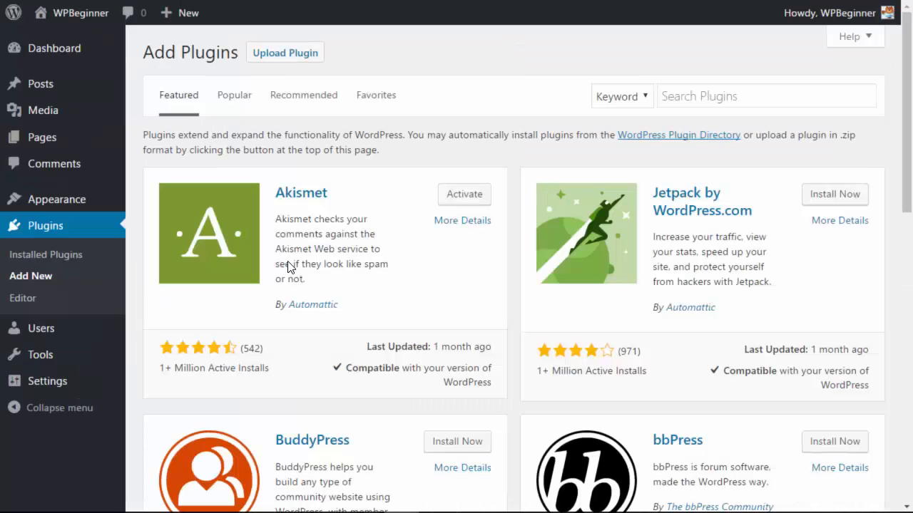
left_click(767, 96)
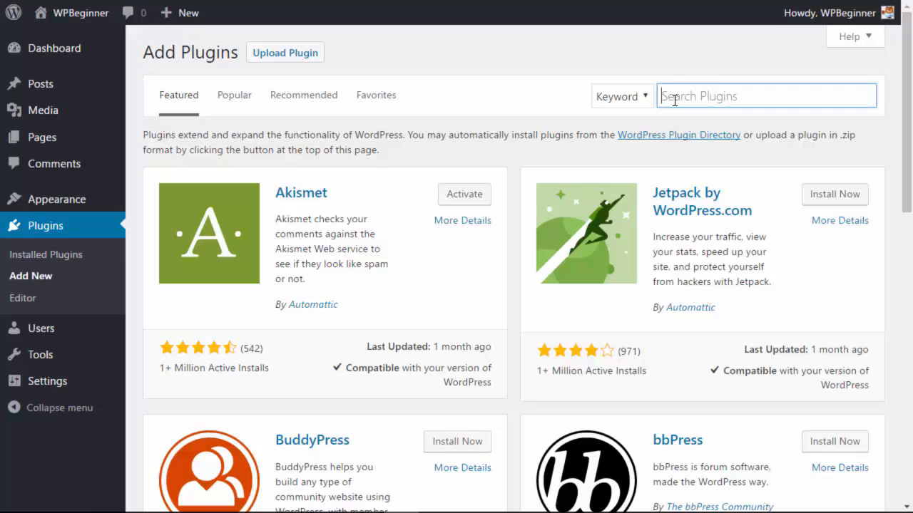
type("Revisionize")
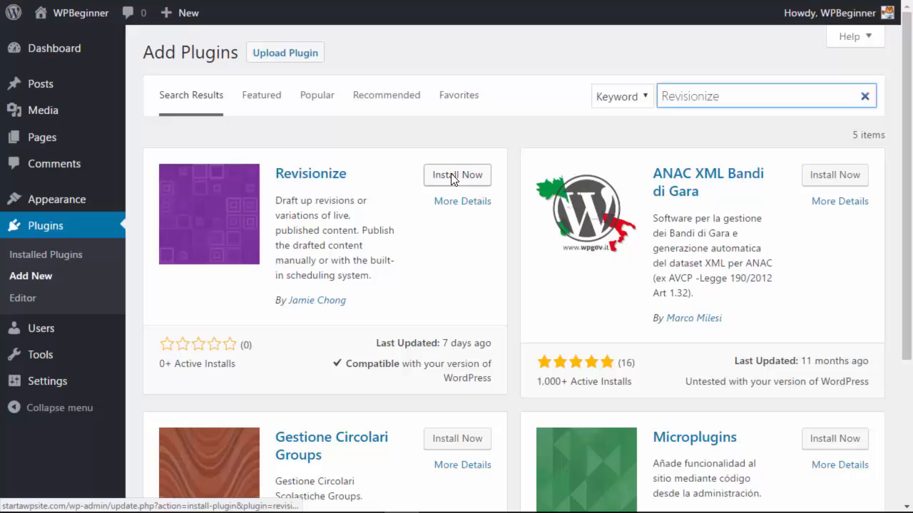
left_click(456, 174)
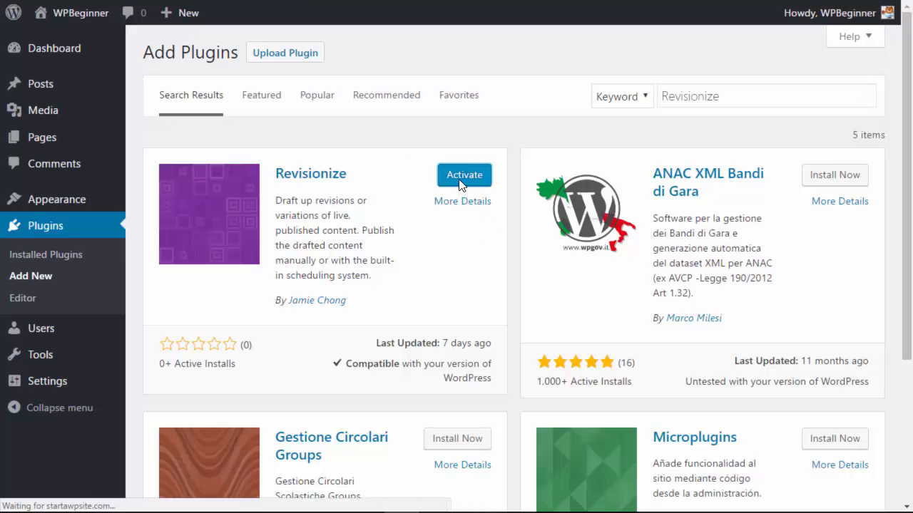
left_click(464, 174)
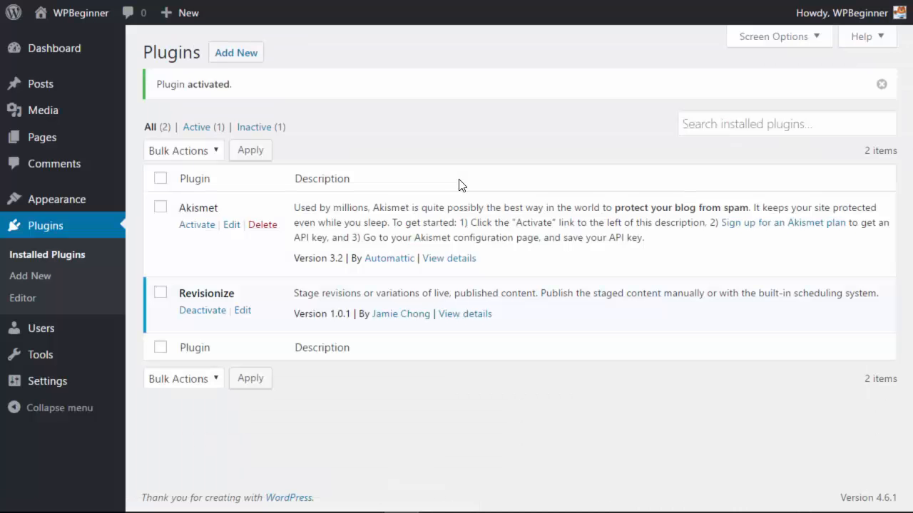
mouse_move(40, 82)
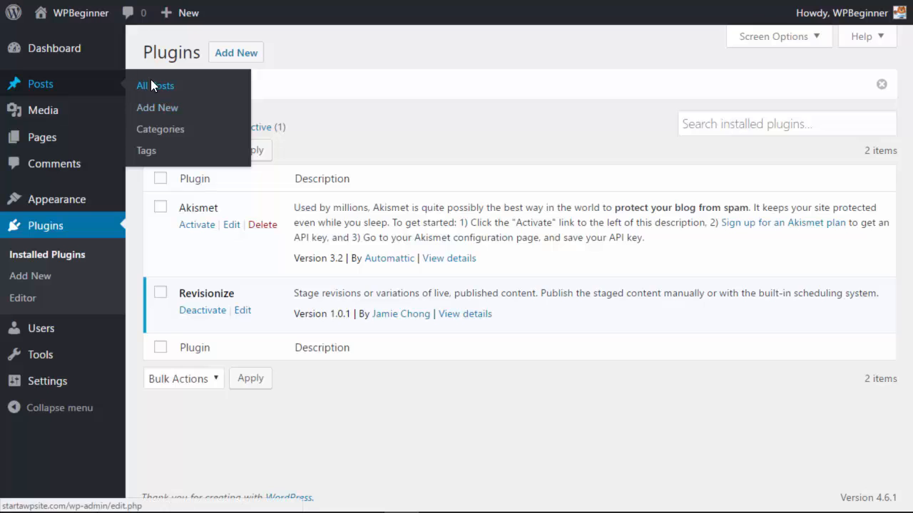
From All Posts, run the Revisionize row action on 'Markup: HTML Tags and Formatting'.
left_click(154, 85)
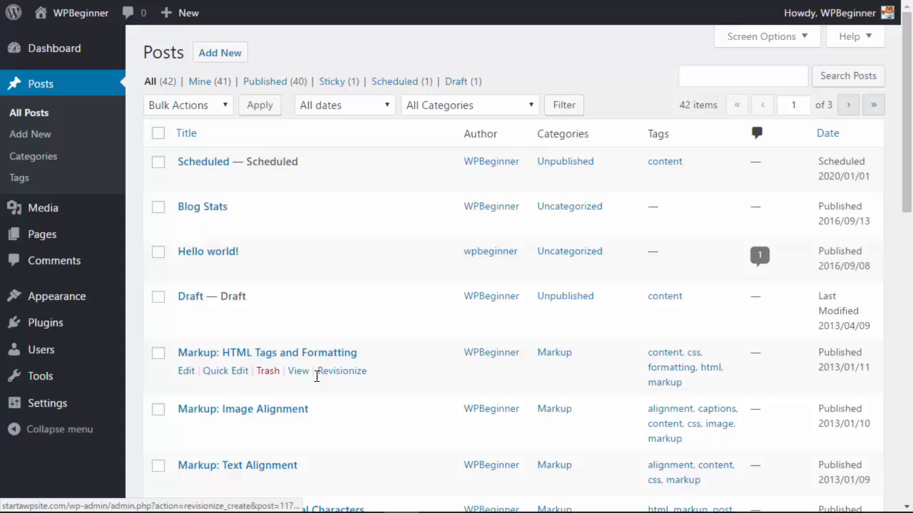
left_click(343, 371)
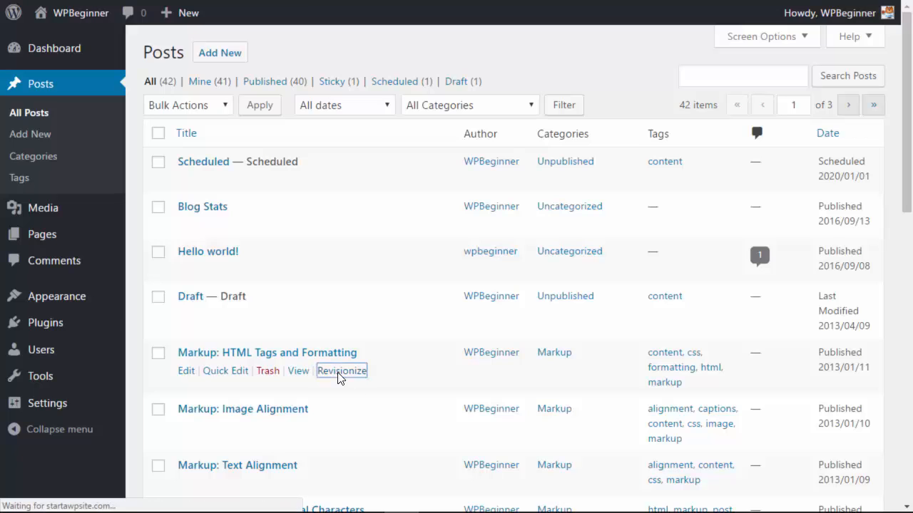
left_click(342, 370)
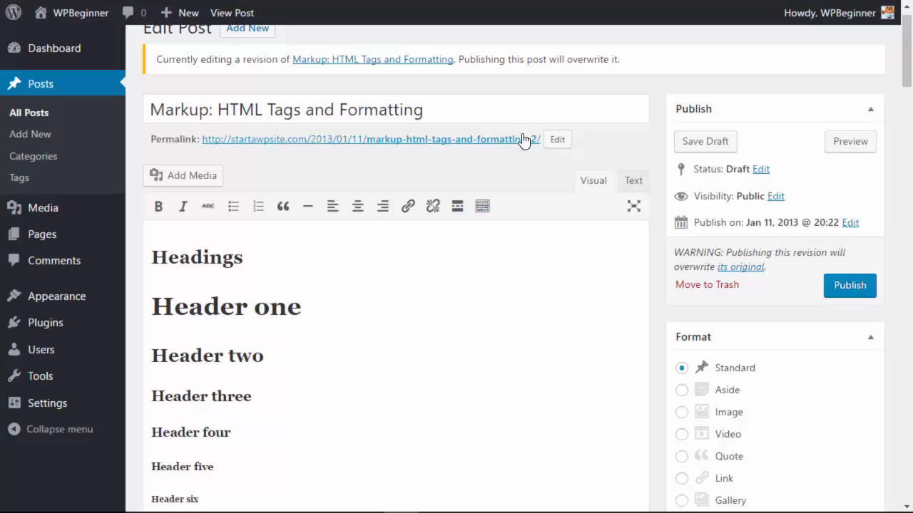
Save the revision as a draft, publish it over the original Markup post, and return to All Posts.
scroll("down", 3)
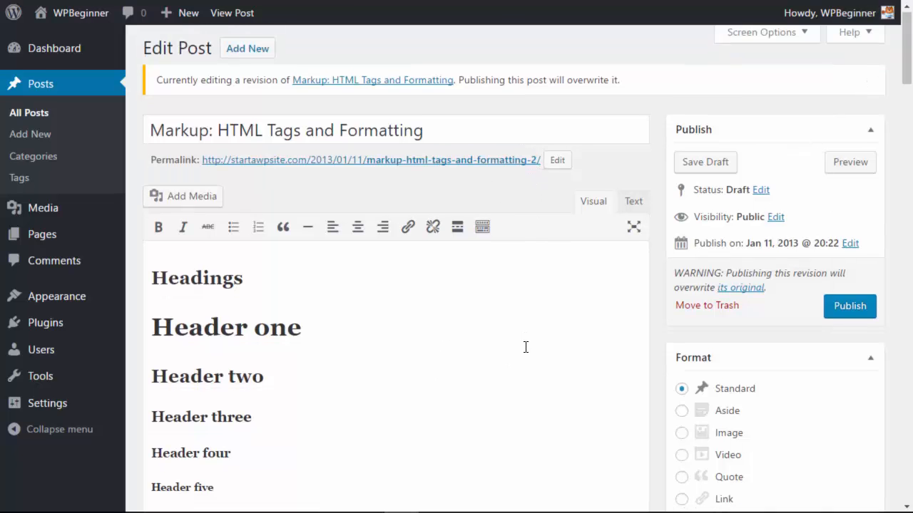
scroll("down", 3)
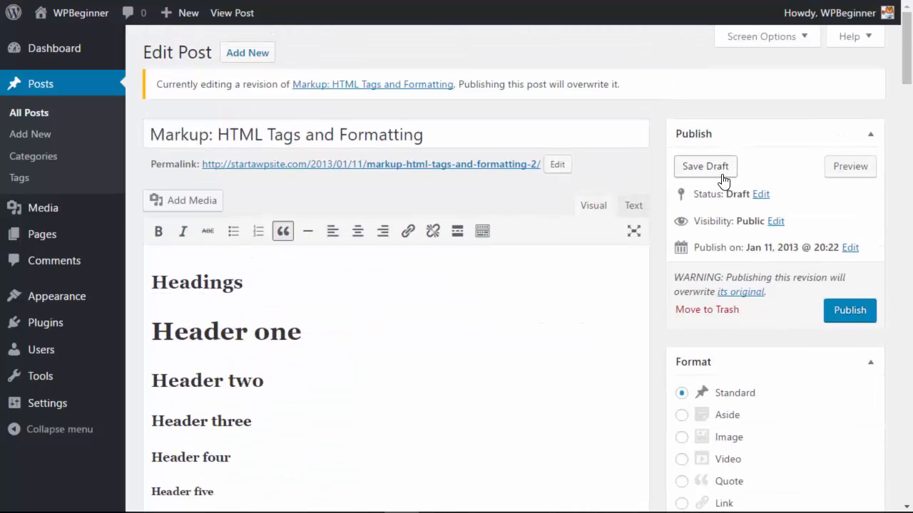
left_click(849, 311)
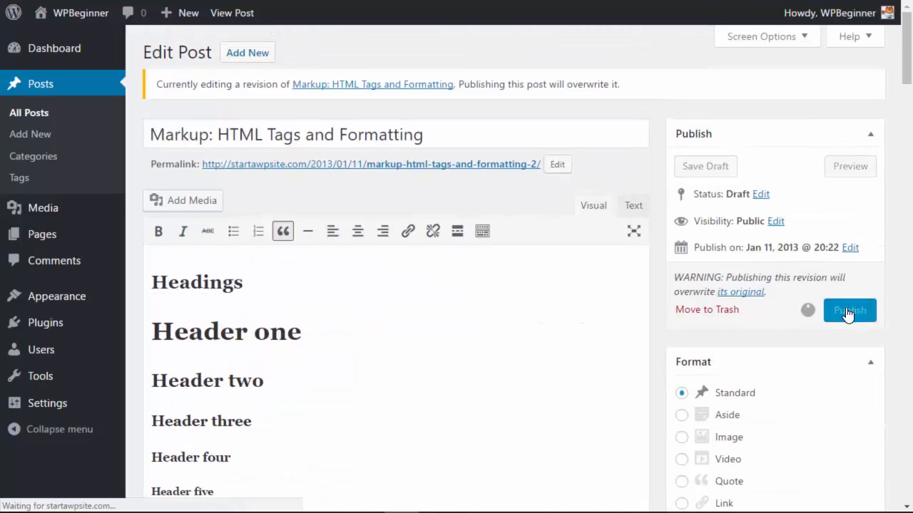
left_click(848, 311)
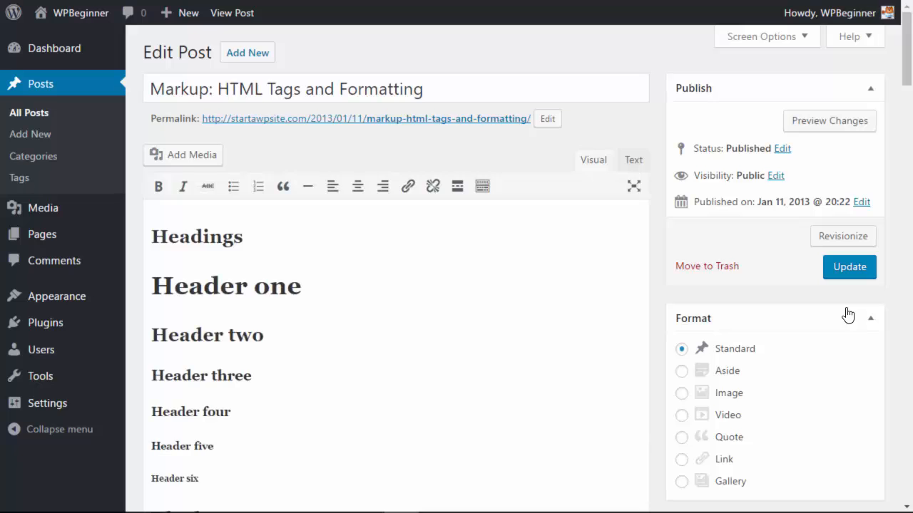
mouse_move(408, 185)
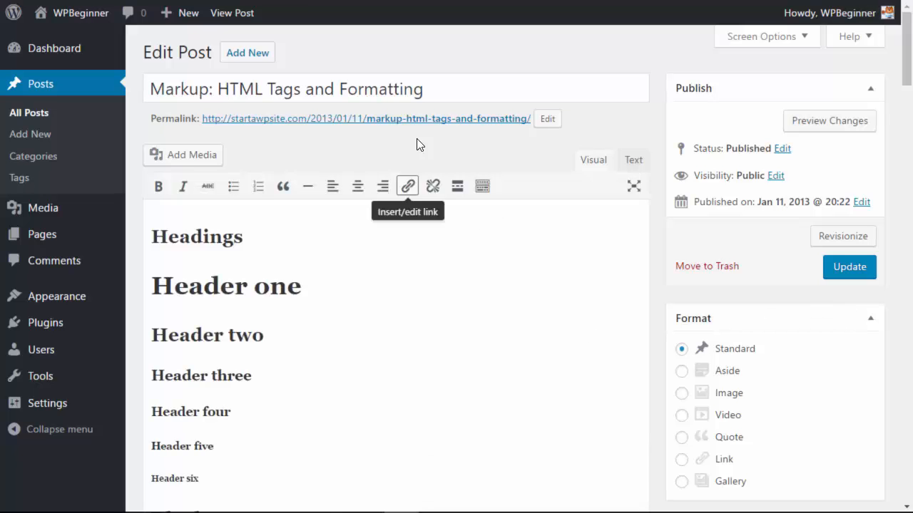
scroll("down", 3)
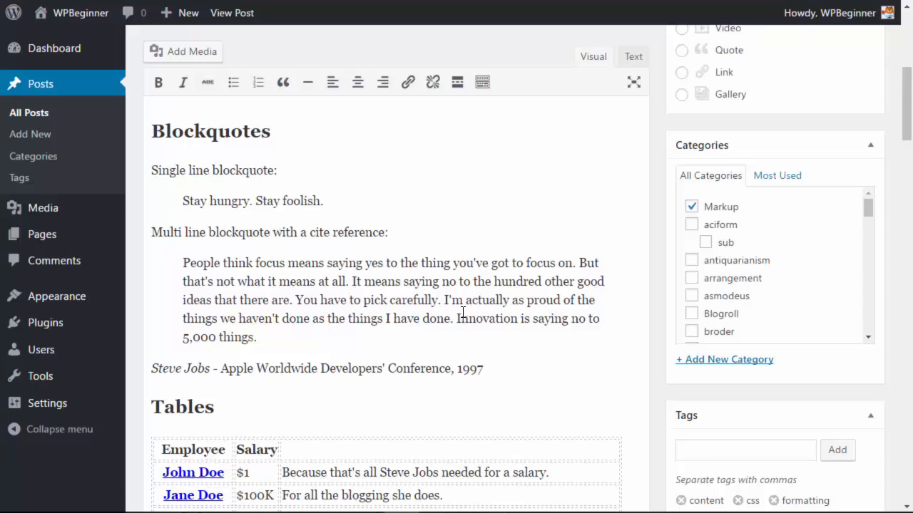
left_click(28, 112)
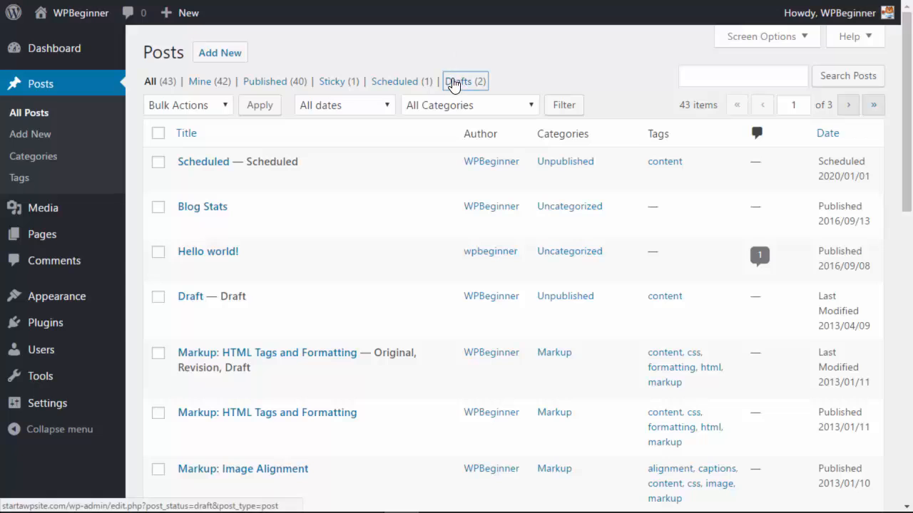
Filter the Posts screen to Drafts, showing the Markup post marked Original, Revision.
left_click(465, 79)
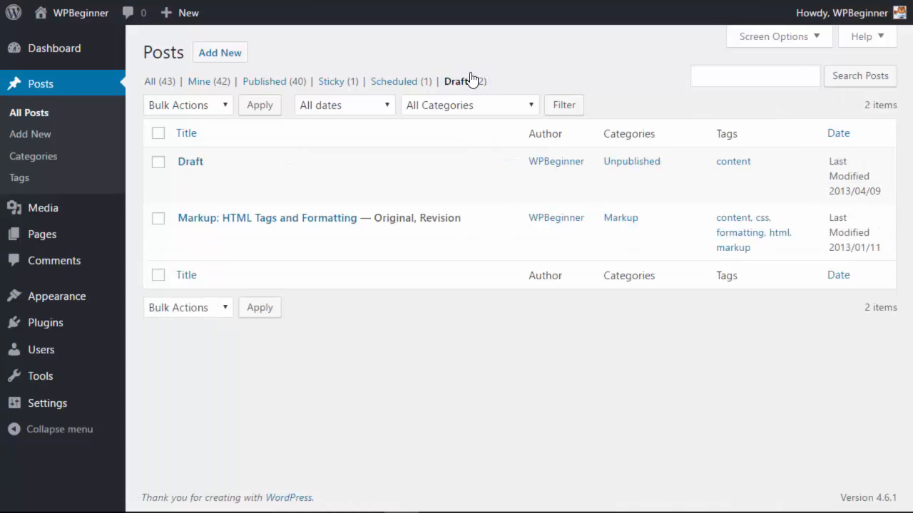